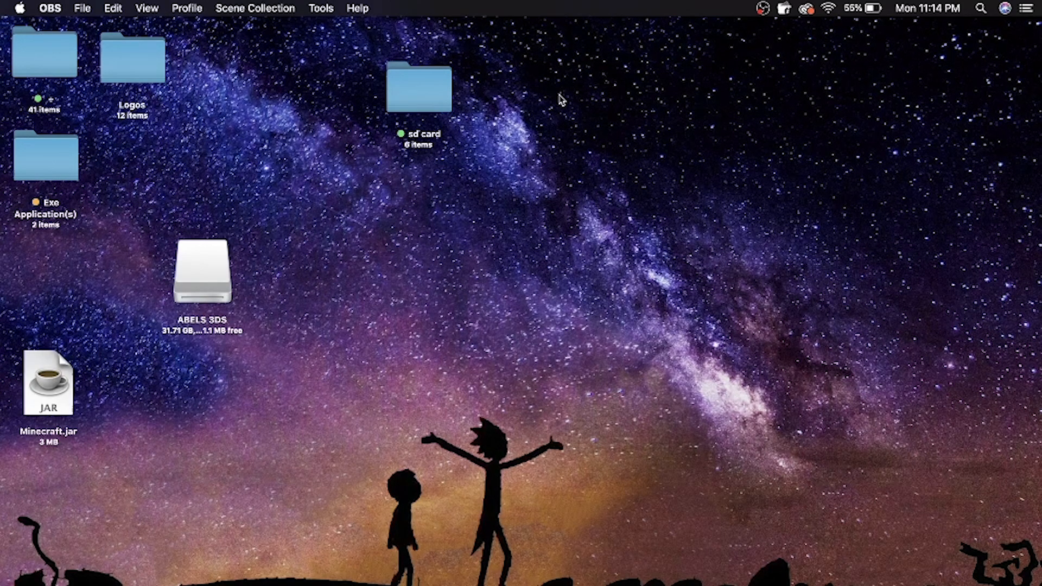
{"action": "mouse_move", "coordinate": [501, 257]}
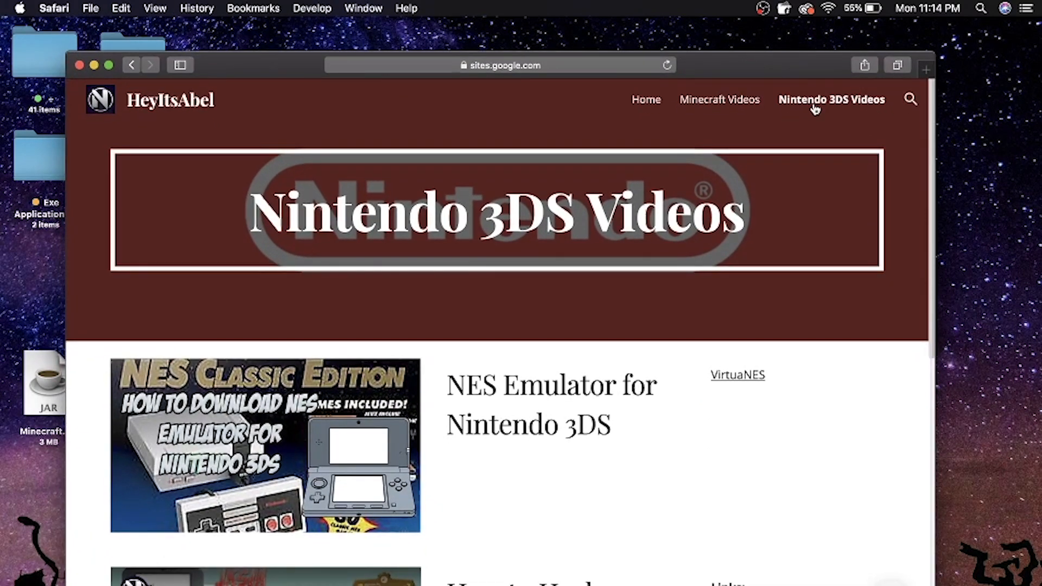
{"action": "mouse_move", "coordinate": [830, 100]}
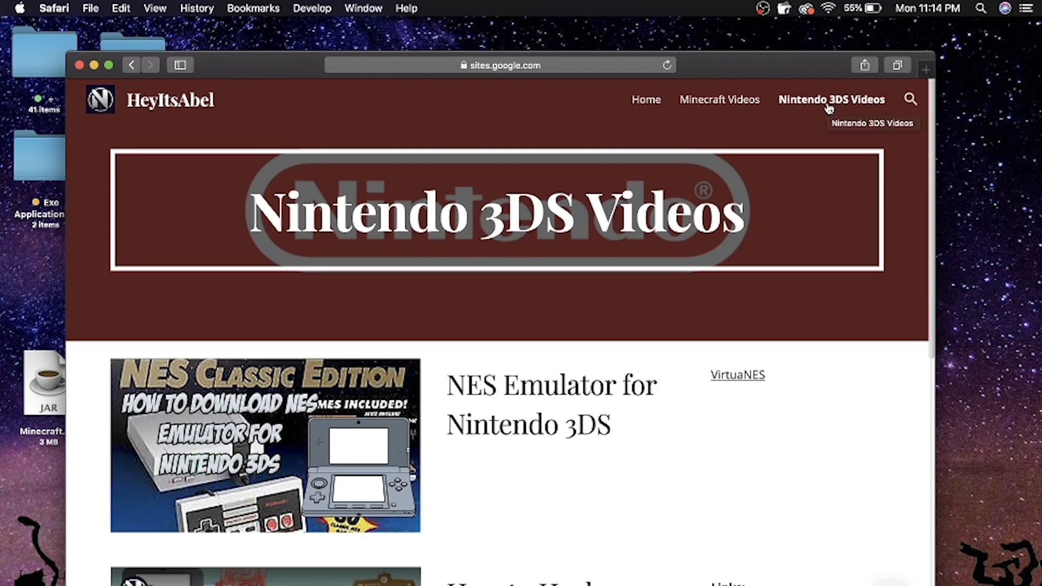
{"action": "mouse_move", "coordinate": [641, 437]}
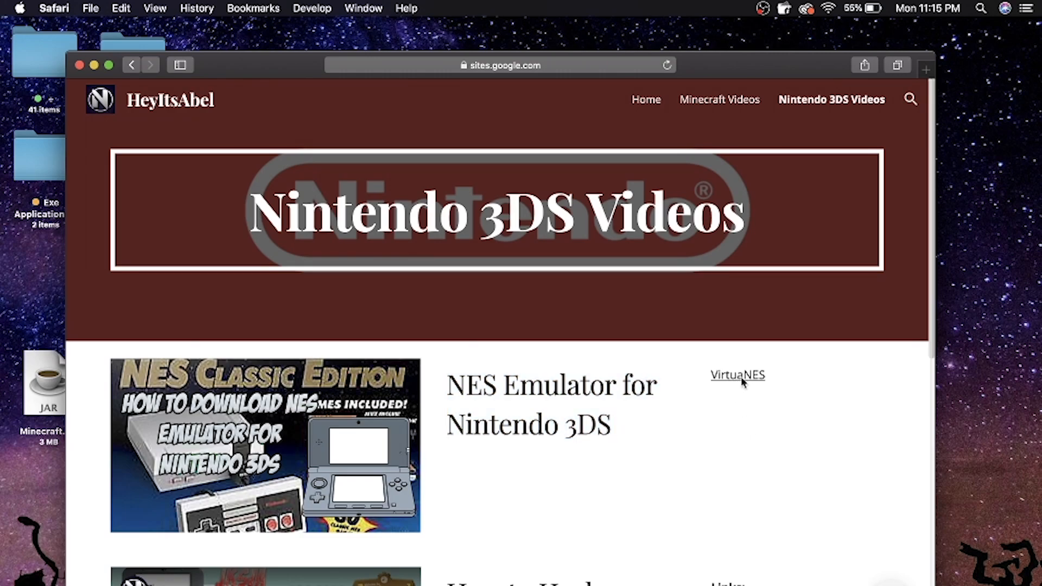
- Download VirtuaNES from its link, check recent downloads and close the browser window
{"action": "left_click", "coordinate": [737, 375]}
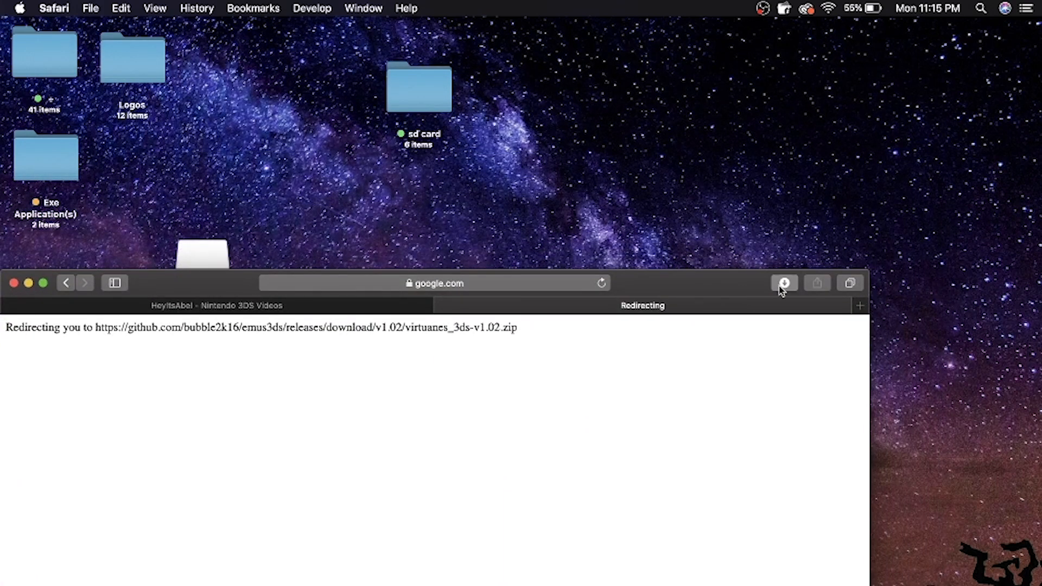
{"action": "left_click", "coordinate": [783, 283]}
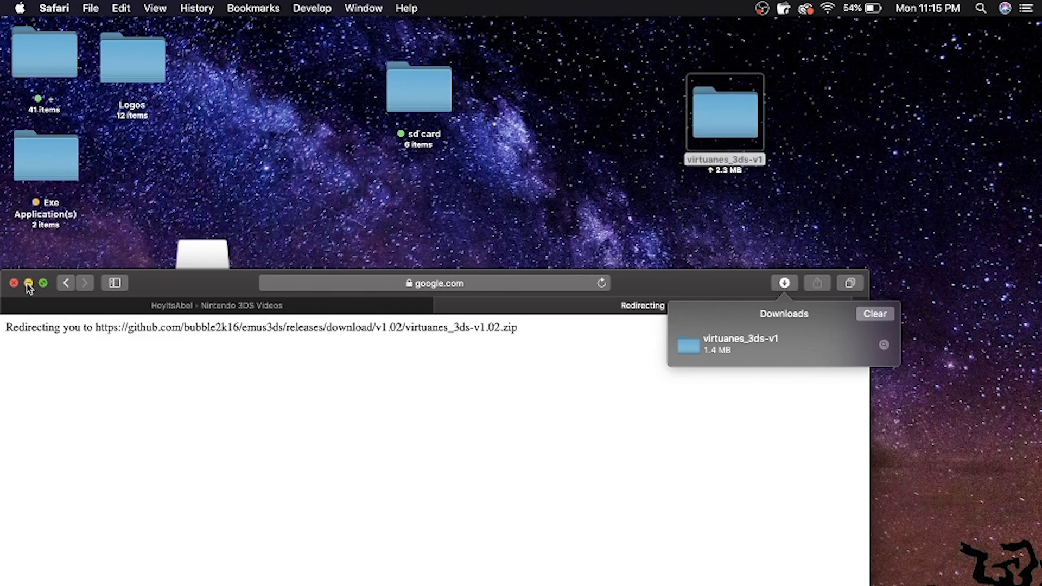
{"action": "left_click", "coordinate": [13, 283]}
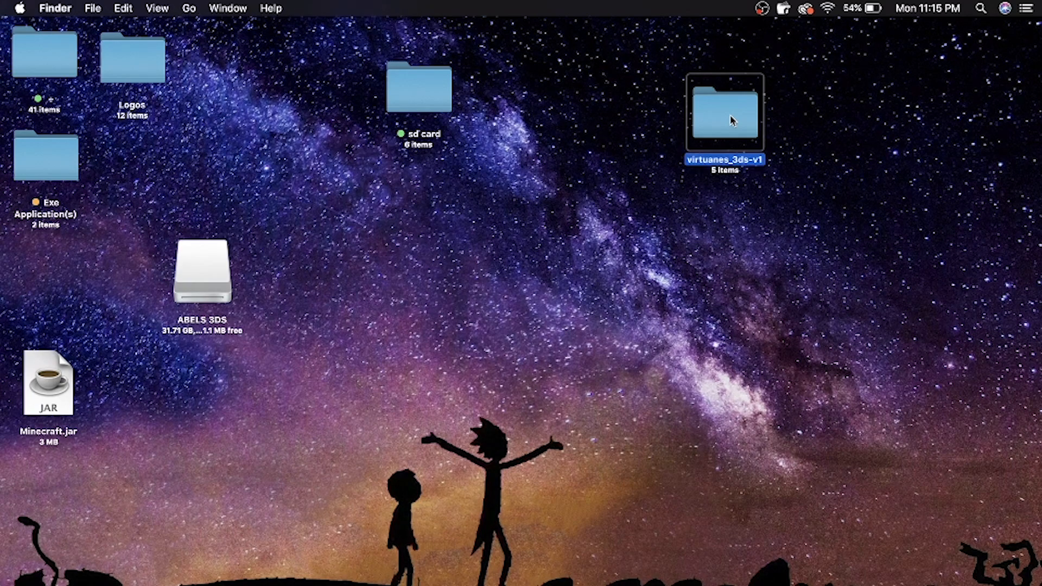
- Move virtuanes_3ds.3dsx and virtuanes_3ds.cia from the virtuanes_3ds-v1 folder to the desktop
{"action": "double_click", "coordinate": [723, 111]}
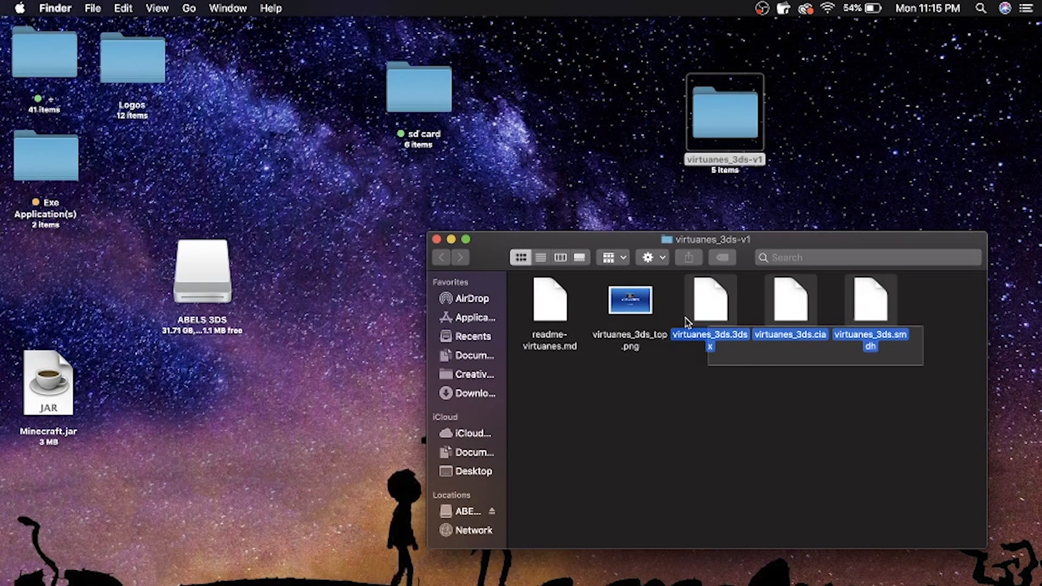
{"action": "left_click", "coordinate": [742, 359]}
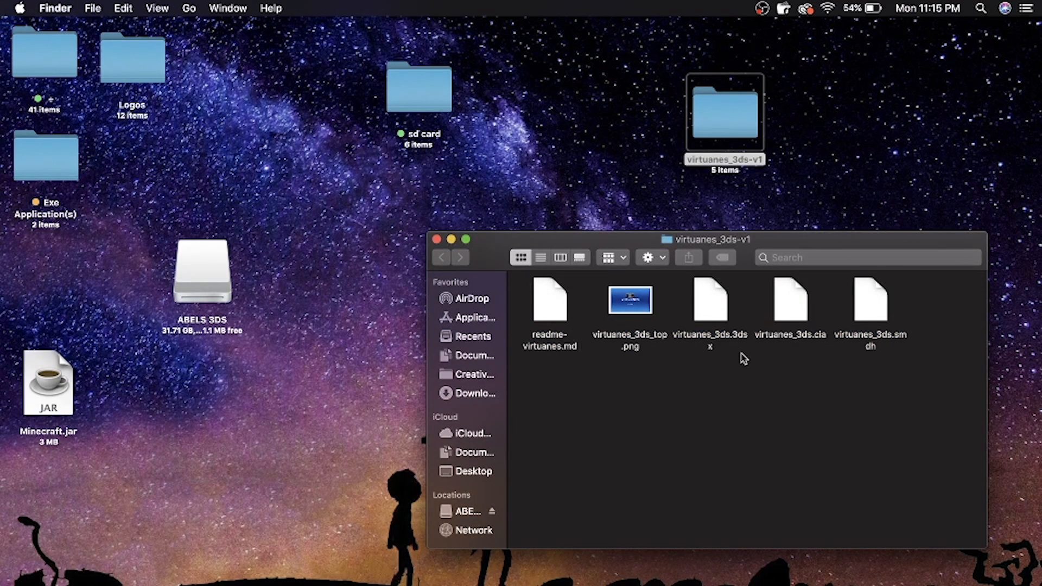
{"action": "mouse_move", "coordinate": [688, 280]}
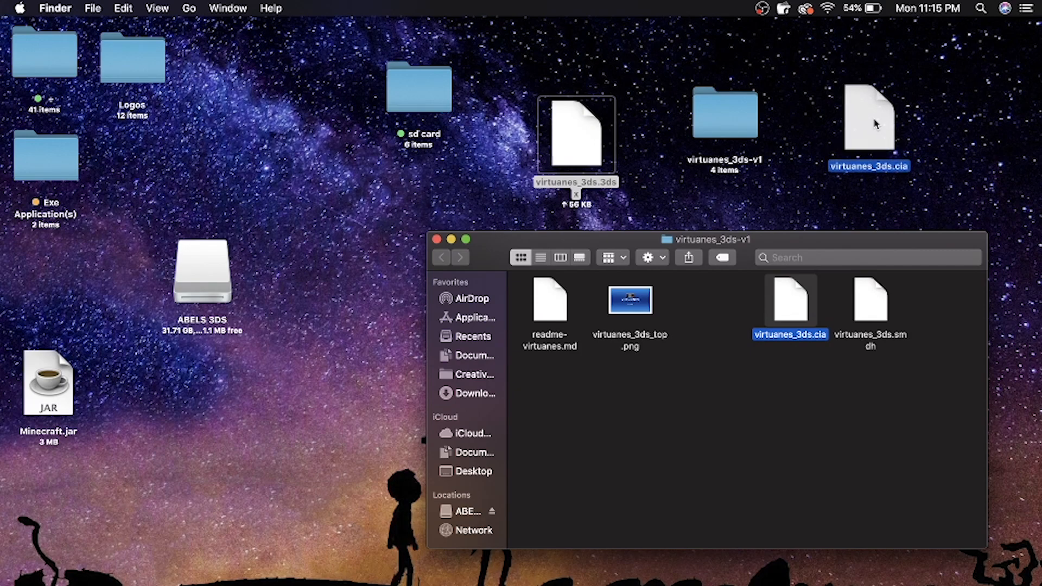
{"action": "left_click", "coordinate": [437, 239]}
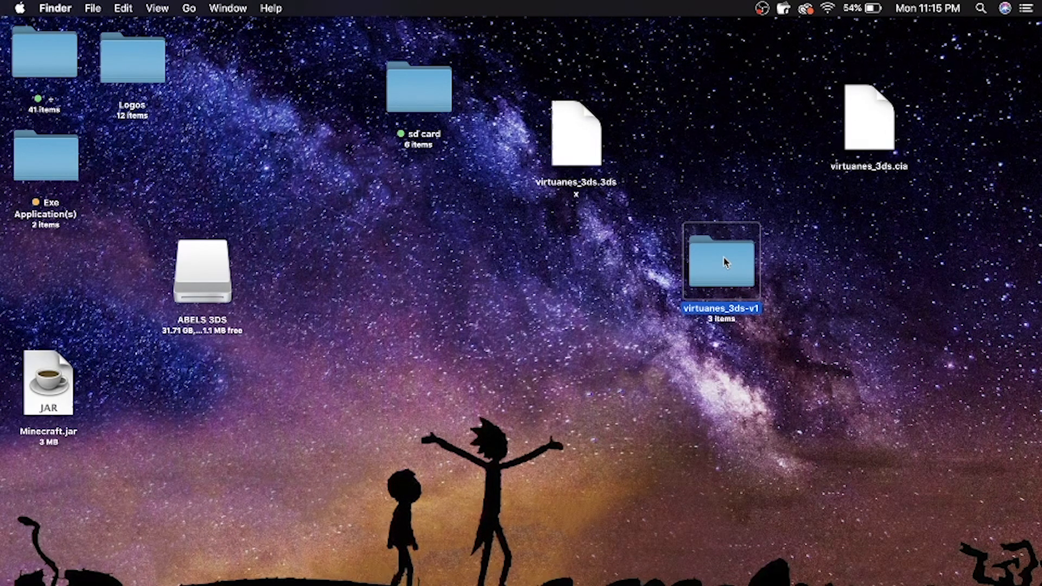
{"action": "mouse_move", "coordinate": [802, 259]}
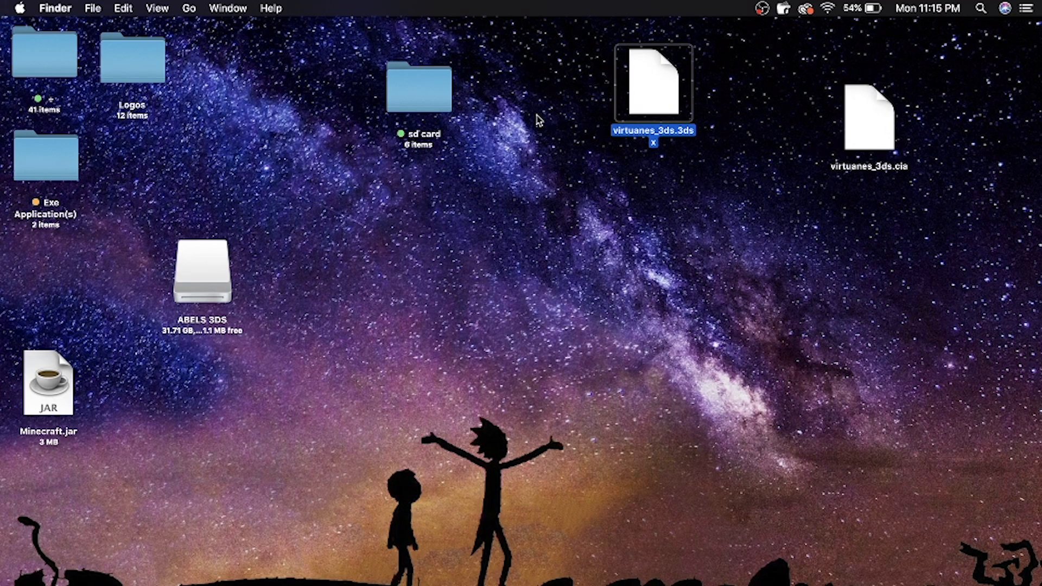
- Show the sd card folder with its Plugin, cia, Roms, NES Games, 3ds and SNES Games subfolders
{"action": "double_click", "coordinate": [419, 87]}
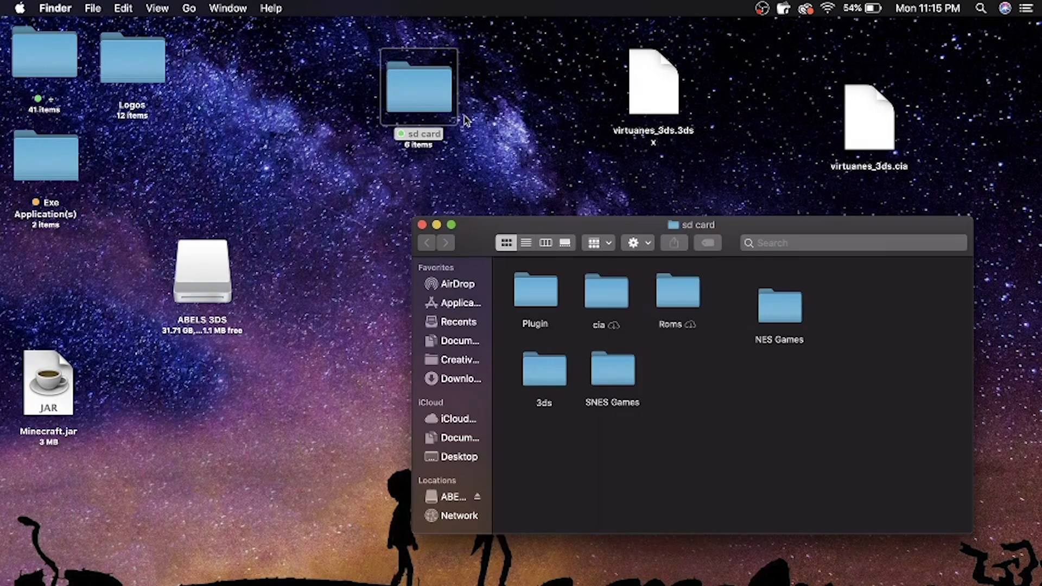
{"action": "mouse_move", "coordinate": [559, 404]}
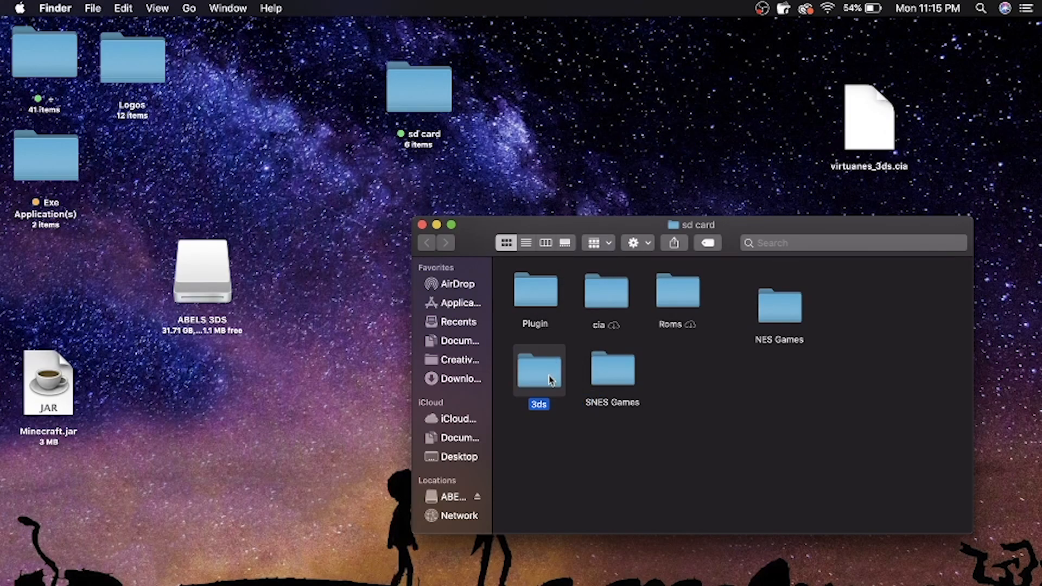
{"action": "mouse_move", "coordinate": [638, 224]}
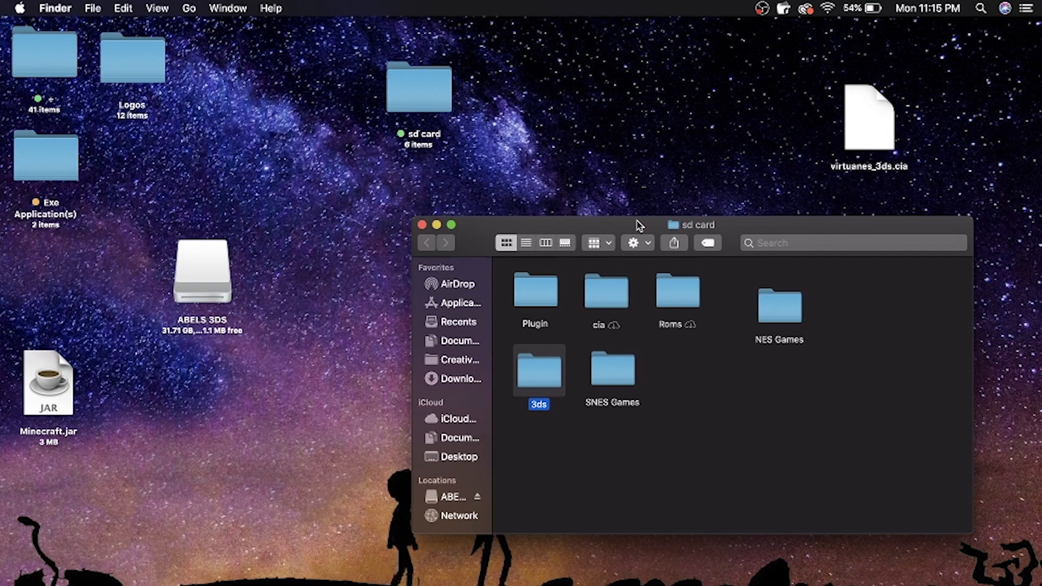
{"action": "mouse_move", "coordinate": [802, 334]}
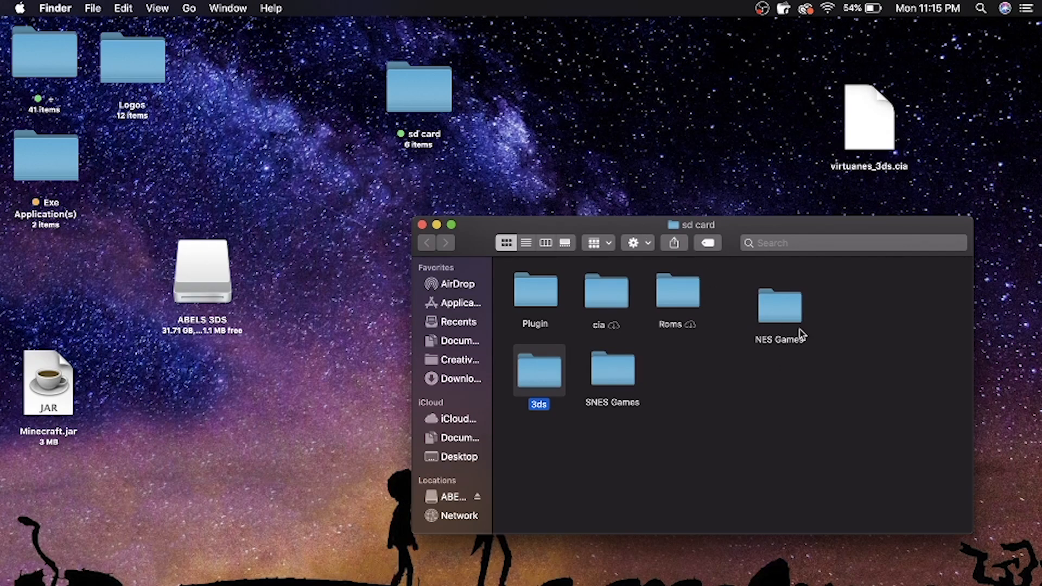
{"action": "mouse_move", "coordinate": [803, 397]}
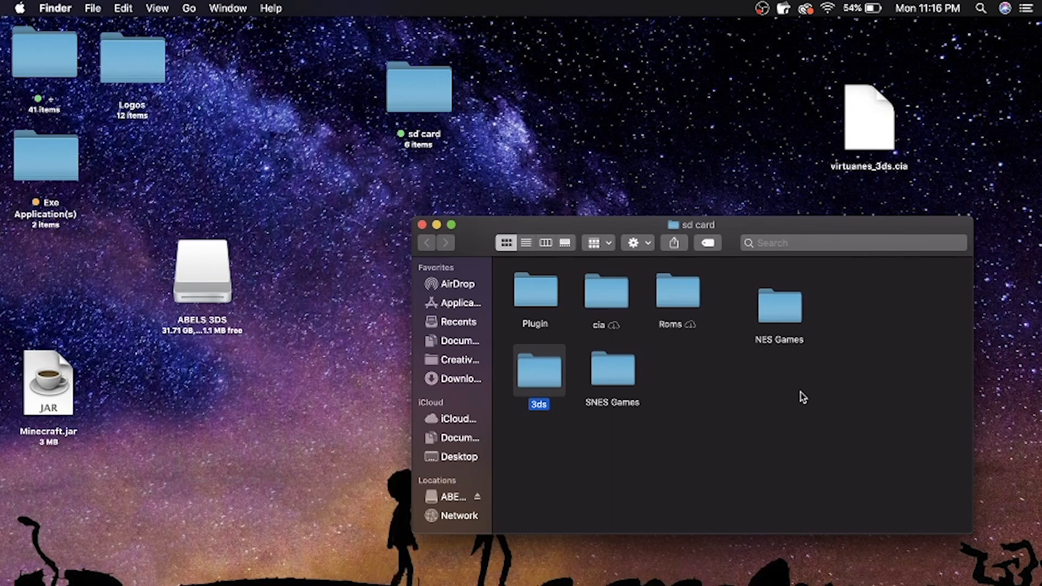
{"action": "mouse_move", "coordinate": [792, 321]}
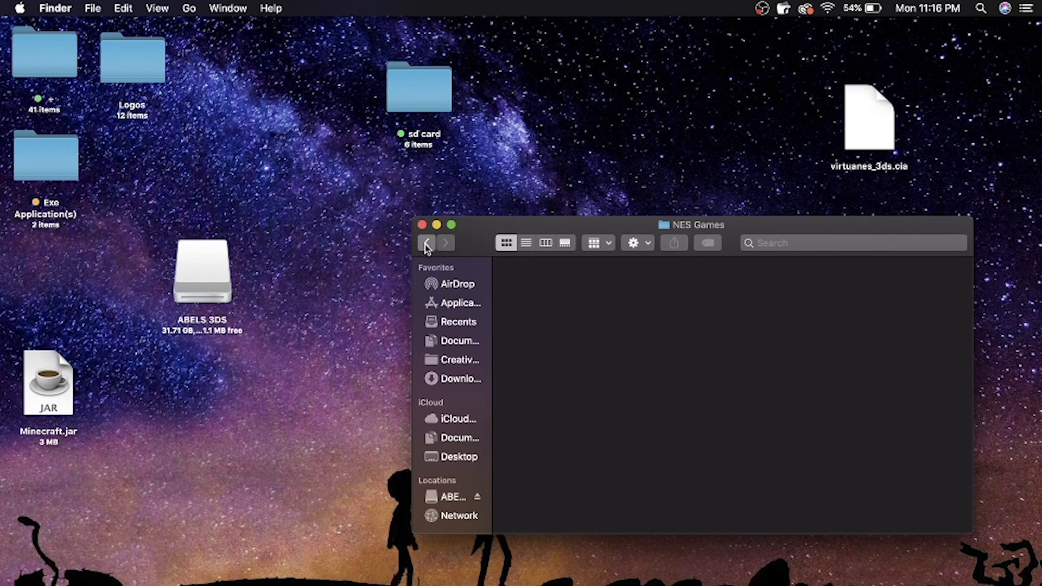
{"action": "left_click", "coordinate": [428, 242]}
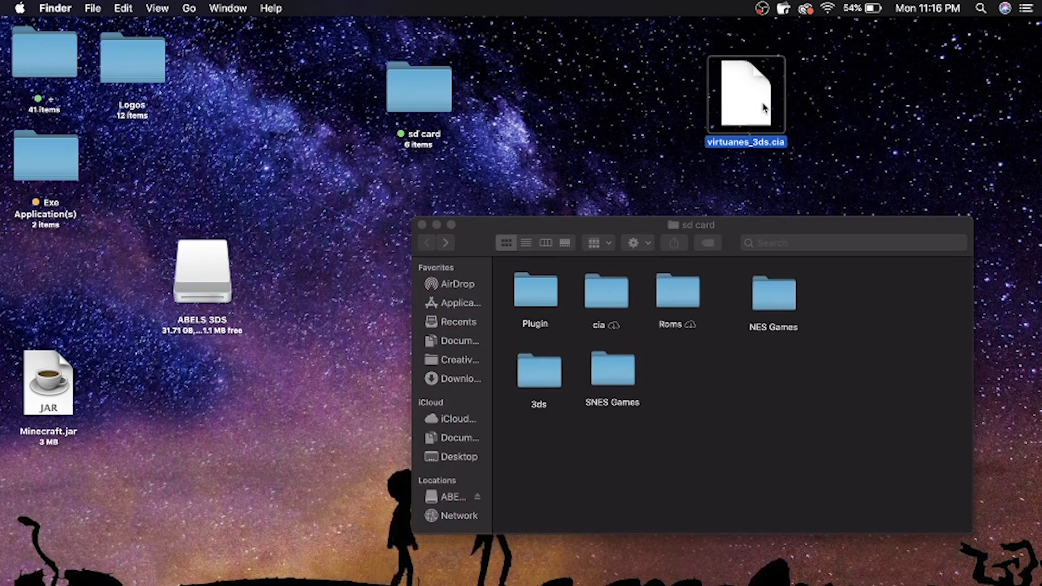
{"action": "mouse_move", "coordinate": [731, 134]}
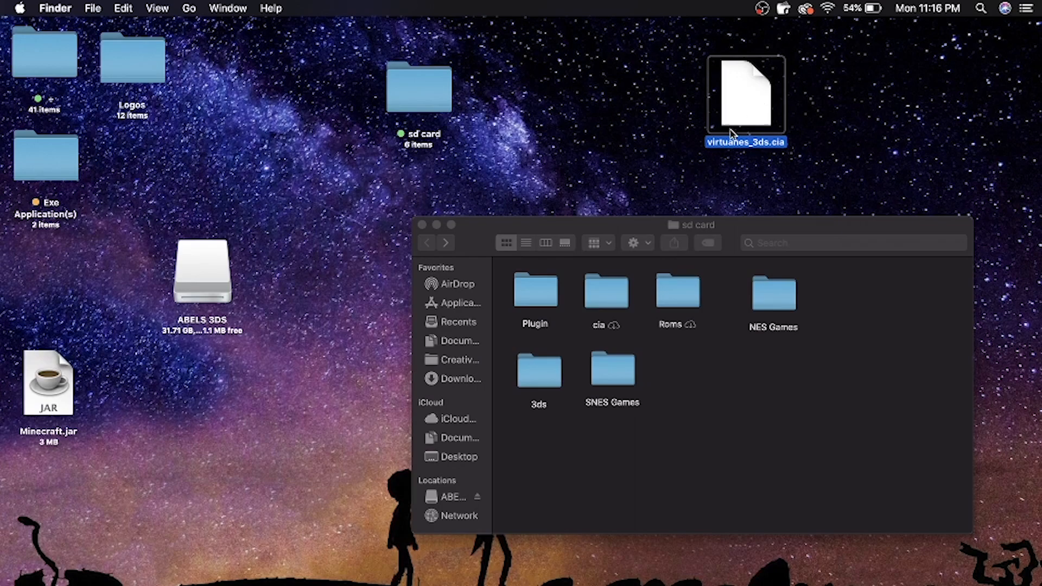
{"action": "left_click", "coordinate": [604, 291]}
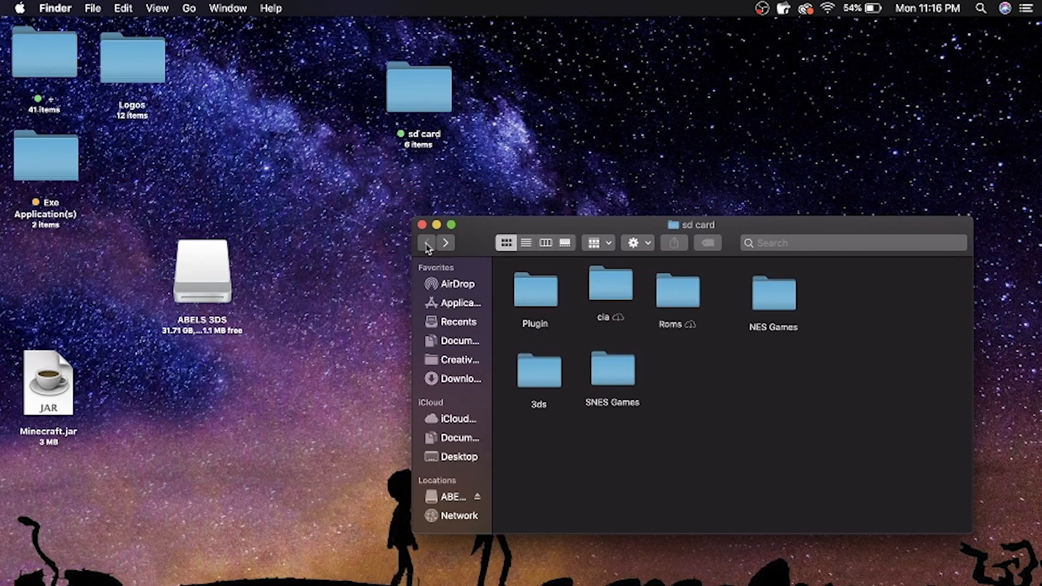
{"action": "left_click", "coordinate": [609, 288]}
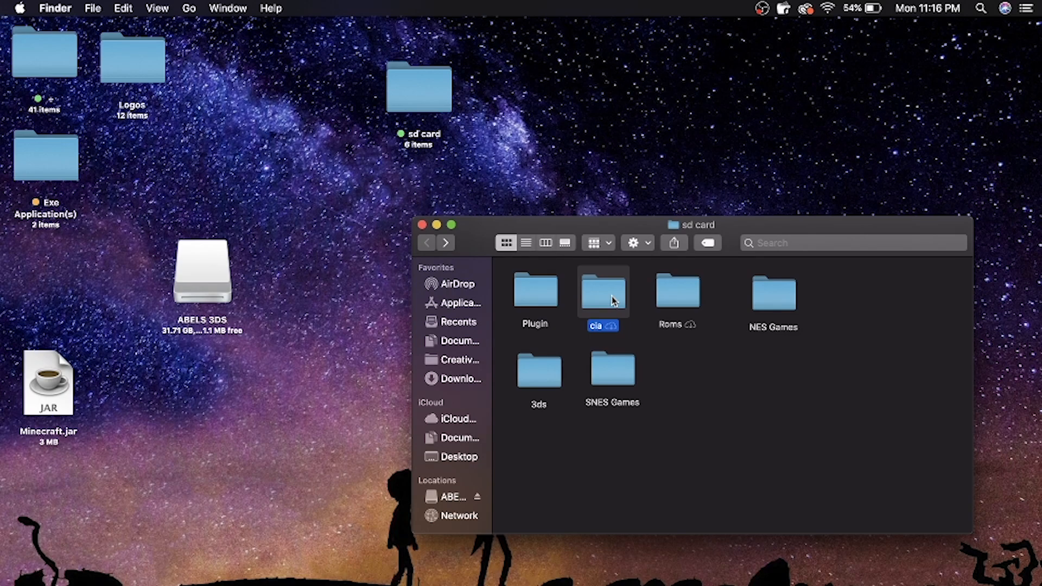
{"action": "mouse_move", "coordinate": [601, 321]}
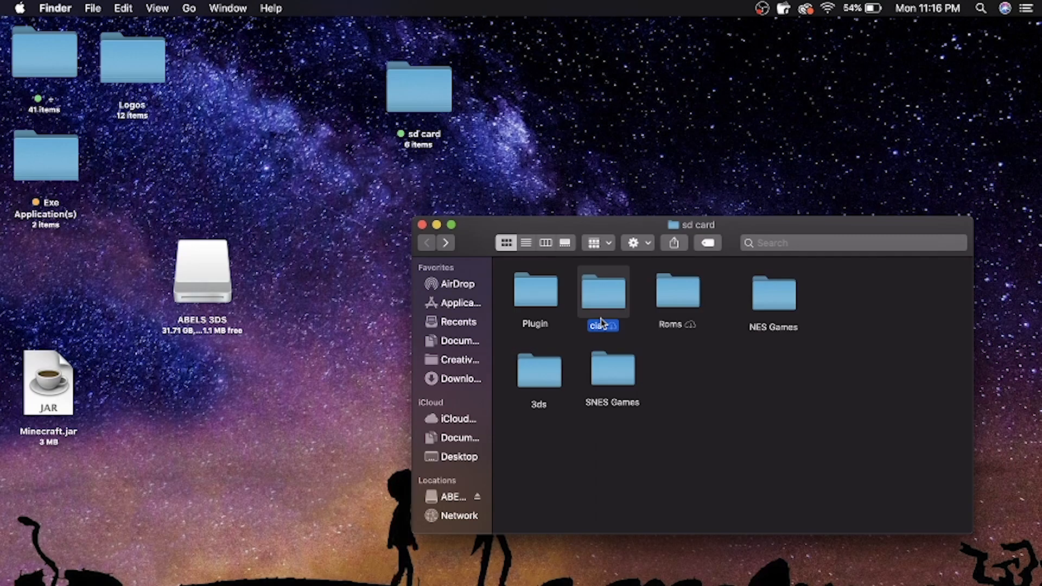
{"action": "mouse_move", "coordinate": [581, 276]}
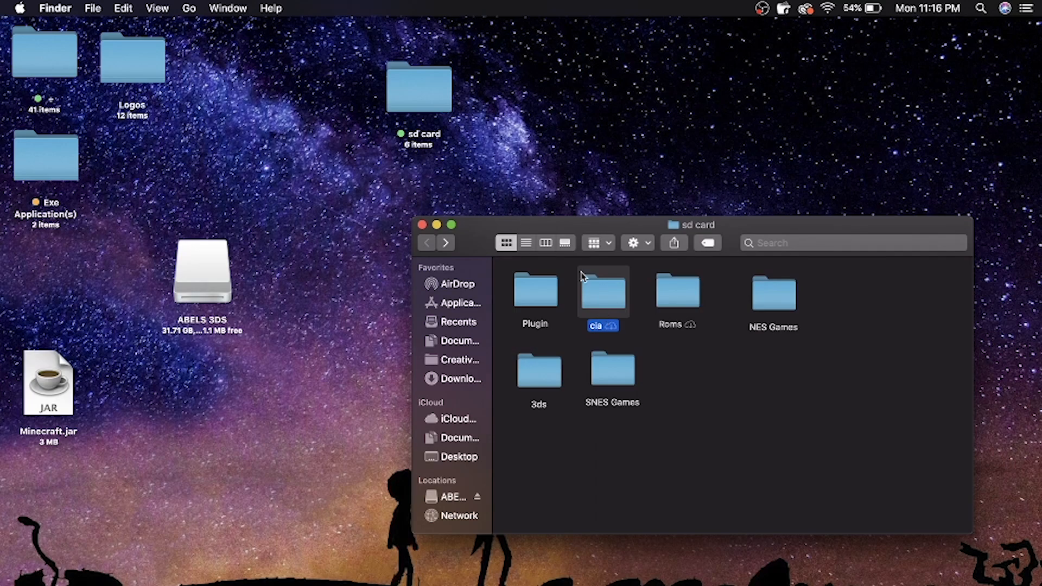
{"action": "mouse_move", "coordinate": [476, 229]}
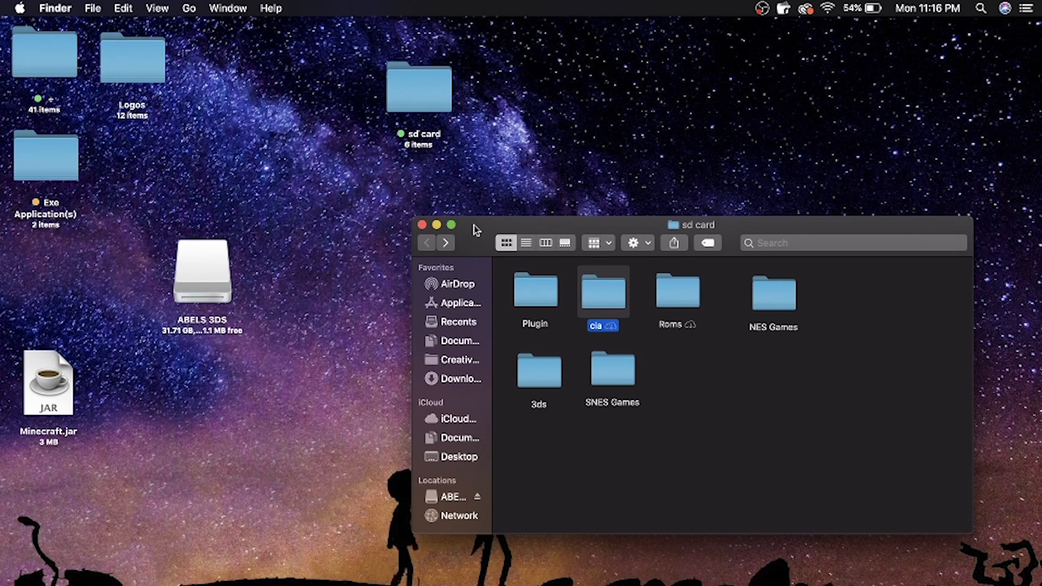
- Close the sd card window, reposition the 3DS SD card icon on the desktop and view the volume
{"action": "left_click", "coordinate": [421, 224]}
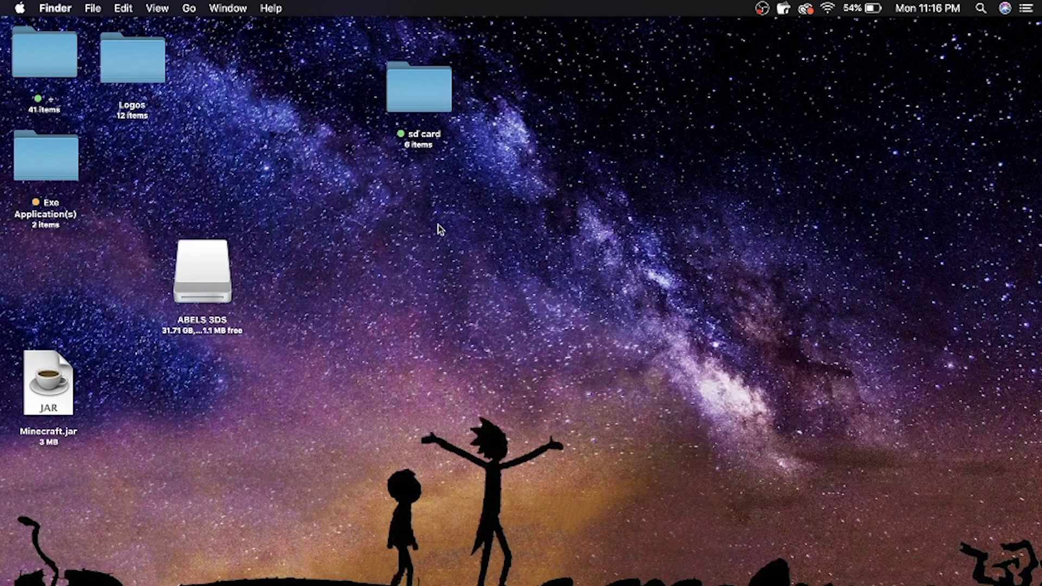
{"action": "left_click_drag", "start_coordinate": [202, 272], "coordinate": [313, 193]}
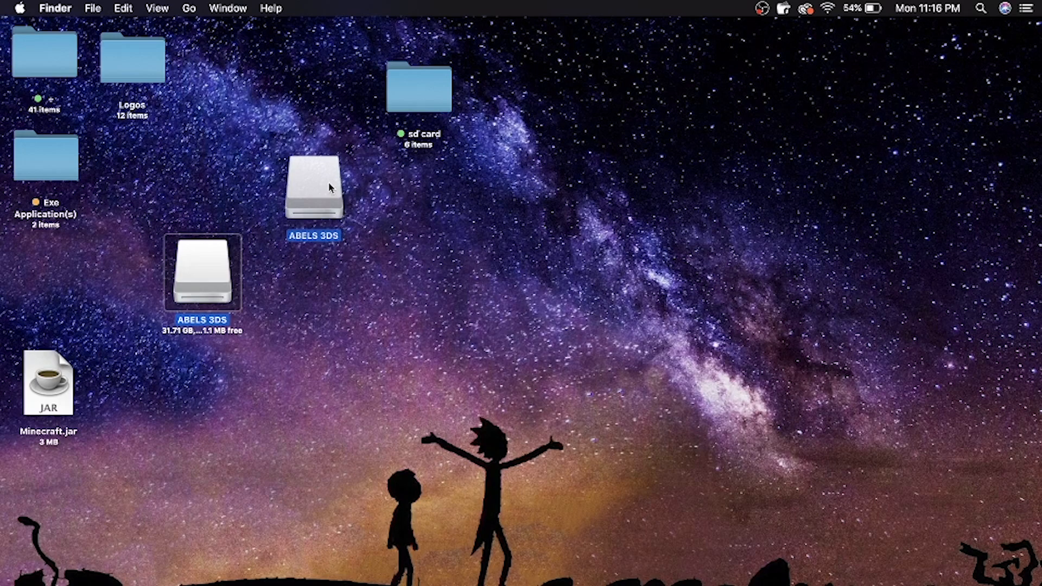
{"action": "left_click_drag", "start_coordinate": [202, 272], "coordinate": [300, 193]}
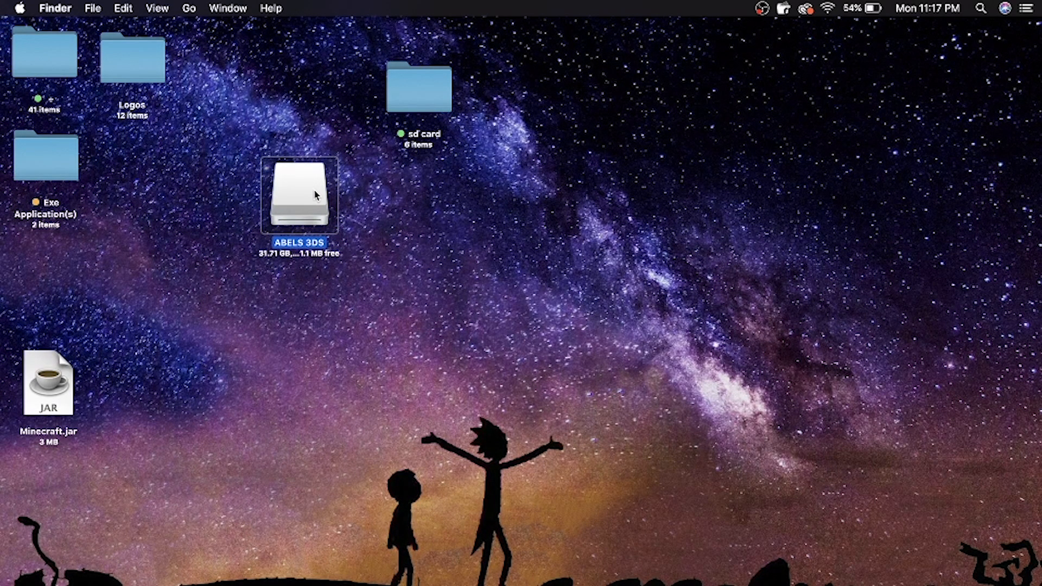
{"action": "double_click", "coordinate": [299, 194]}
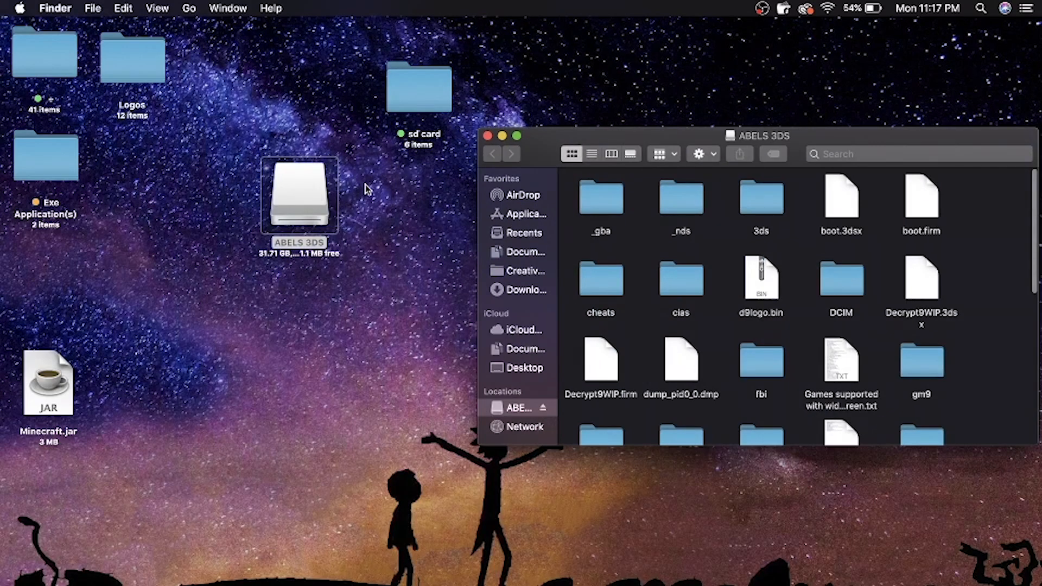
{"action": "mouse_move", "coordinate": [990, 282]}
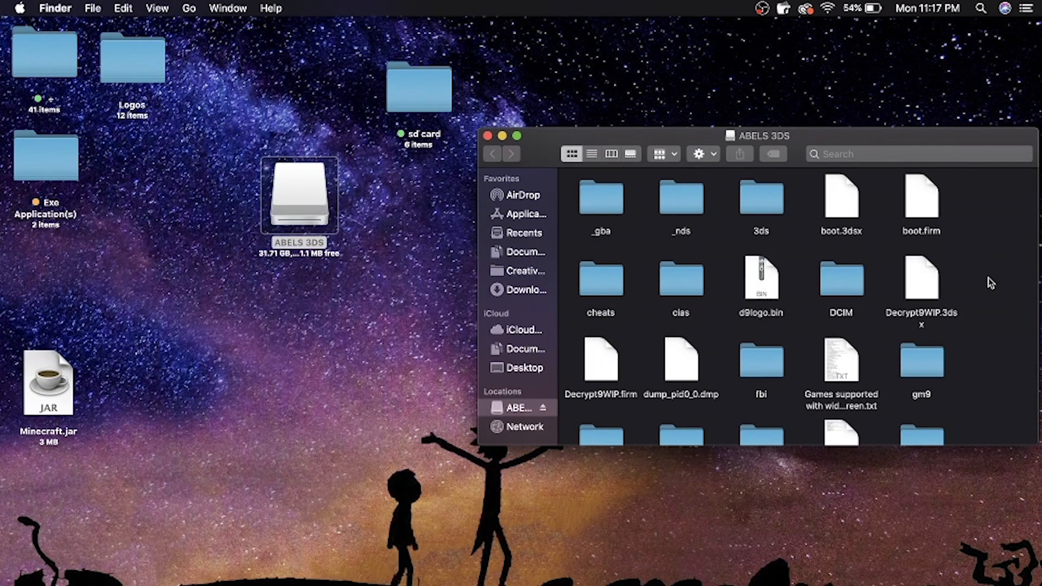
- Show the card's NES Games folder and select Dig Dug II and Kirby's Adventure ROMs
{"action": "scroll", "scroll_direction": "down", "scroll_amount": 3}
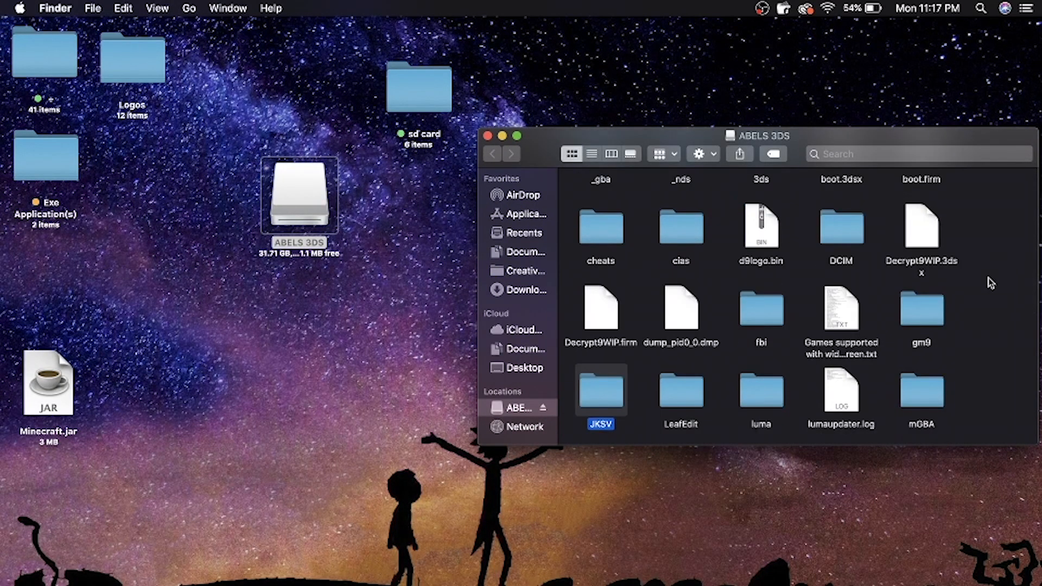
{"action": "mouse_move", "coordinate": [999, 272]}
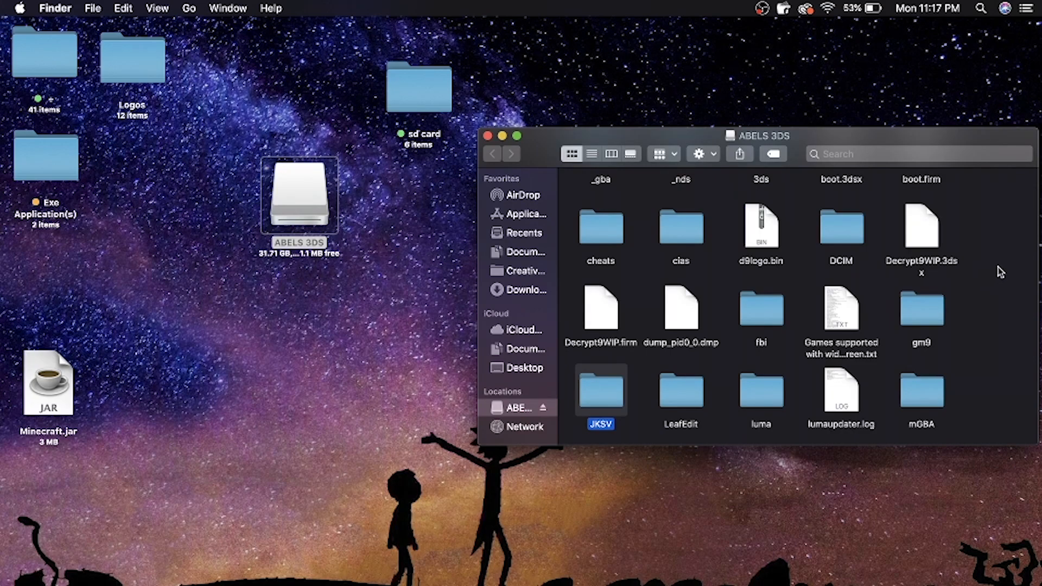
{"action": "scroll", "scroll_direction": "up", "scroll_amount": 3}
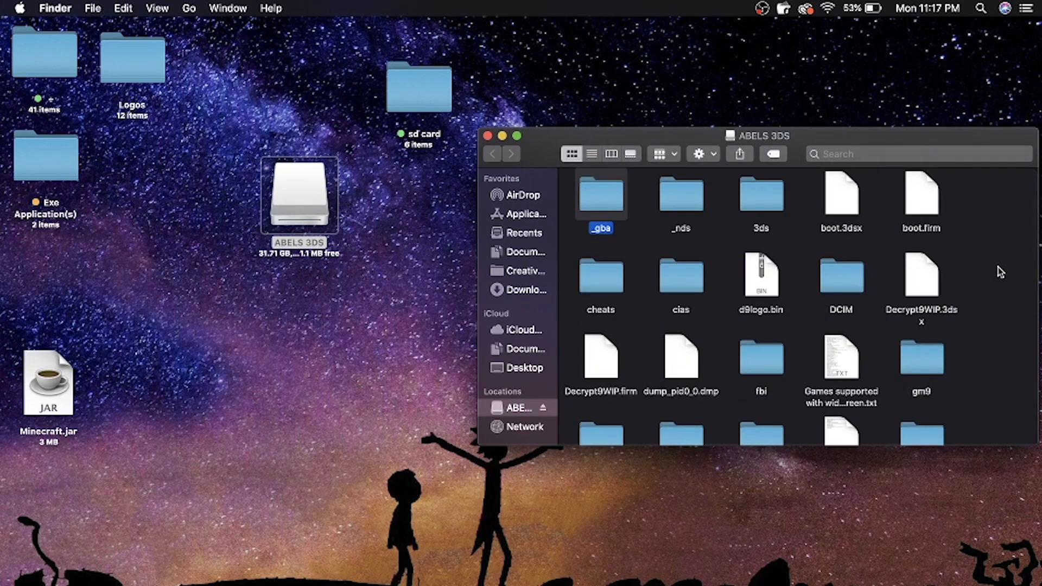
{"action": "scroll", "scroll_direction": "down", "scroll_amount": 3}
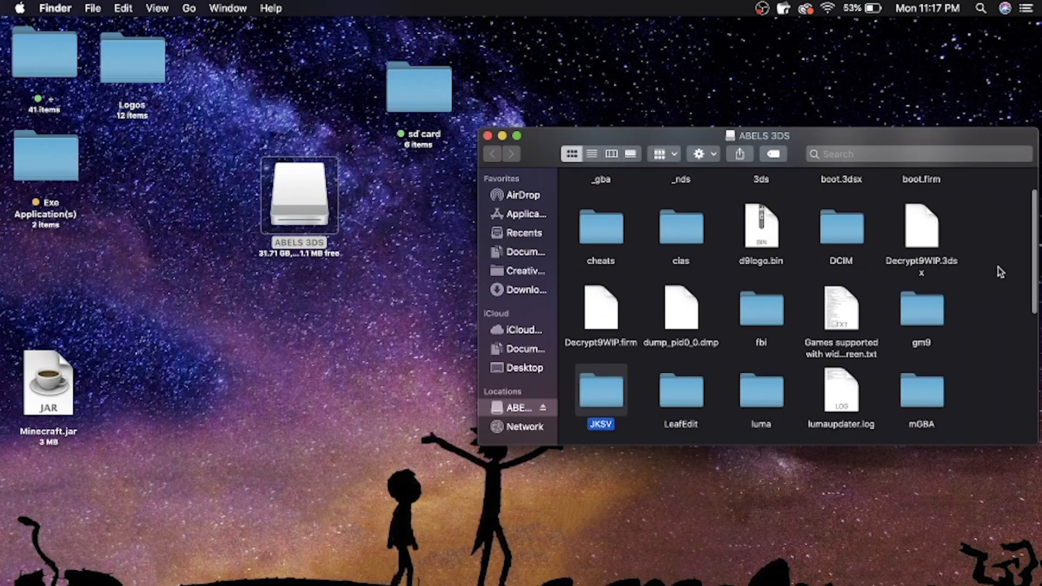
{"action": "scroll", "scroll_direction": "down", "scroll_amount": 3}
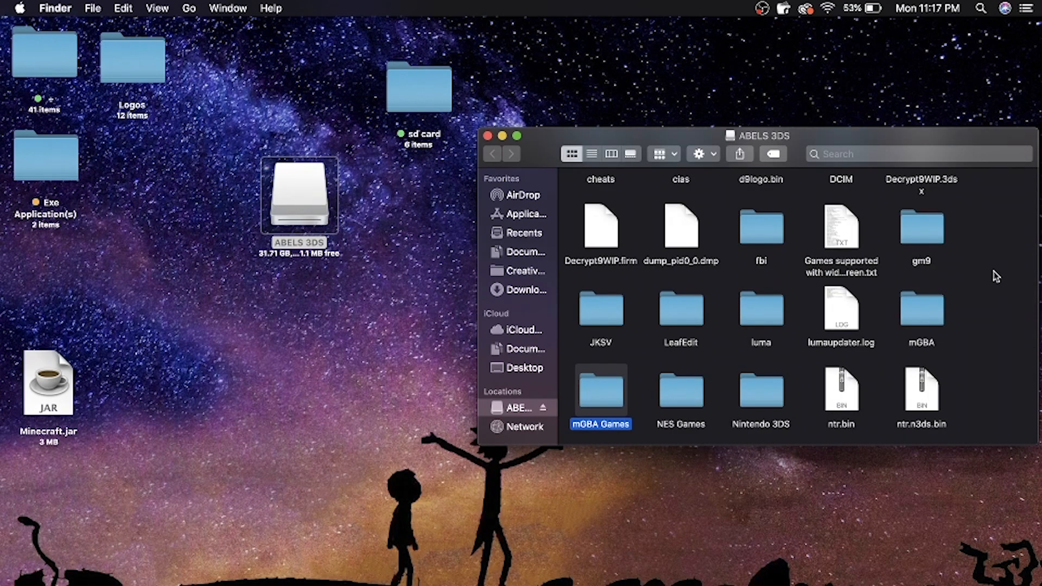
{"action": "double_click", "coordinate": [679, 391]}
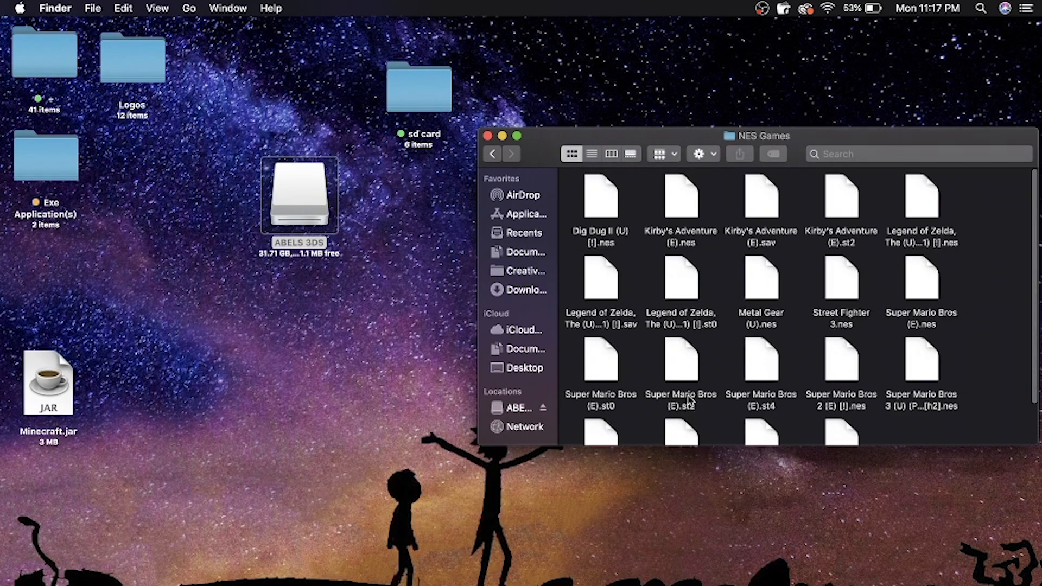
{"action": "left_click", "coordinate": [599, 196]}
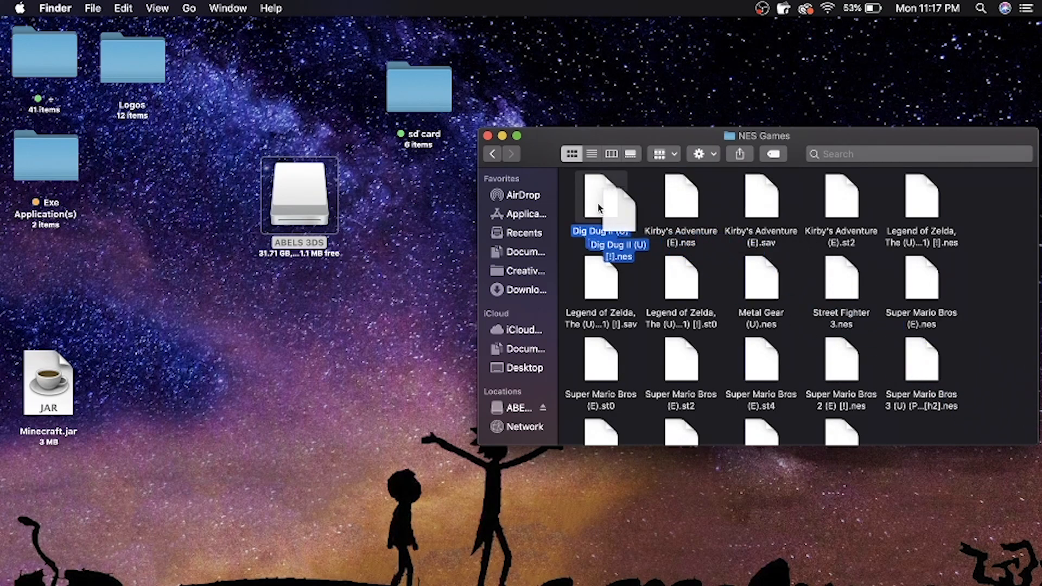
{"action": "left_click", "coordinate": [896, 429]}
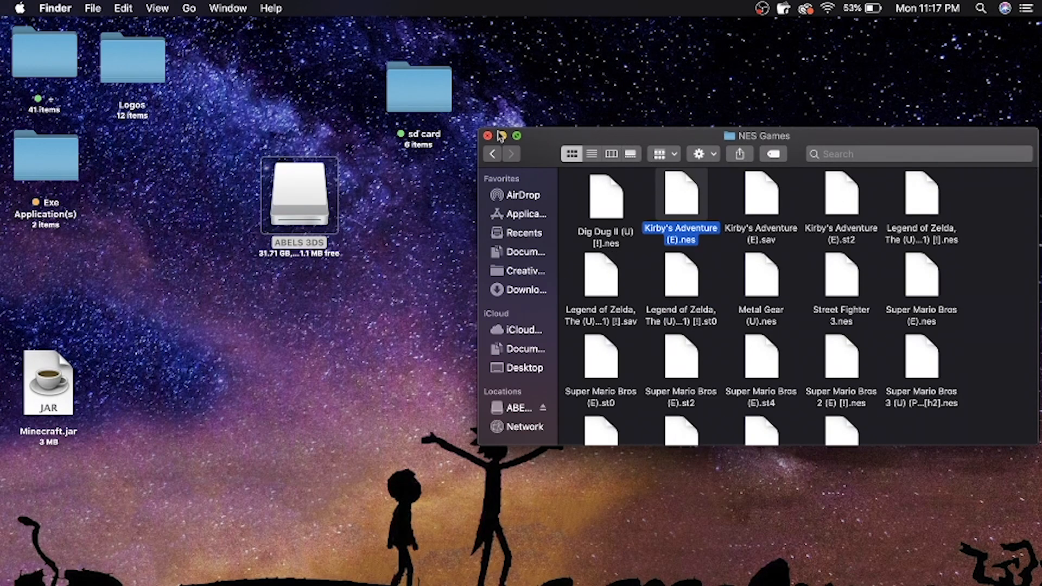
- Close the NES Games window and select the 3DS SD card on the desktop
{"action": "left_click", "coordinate": [488, 135]}
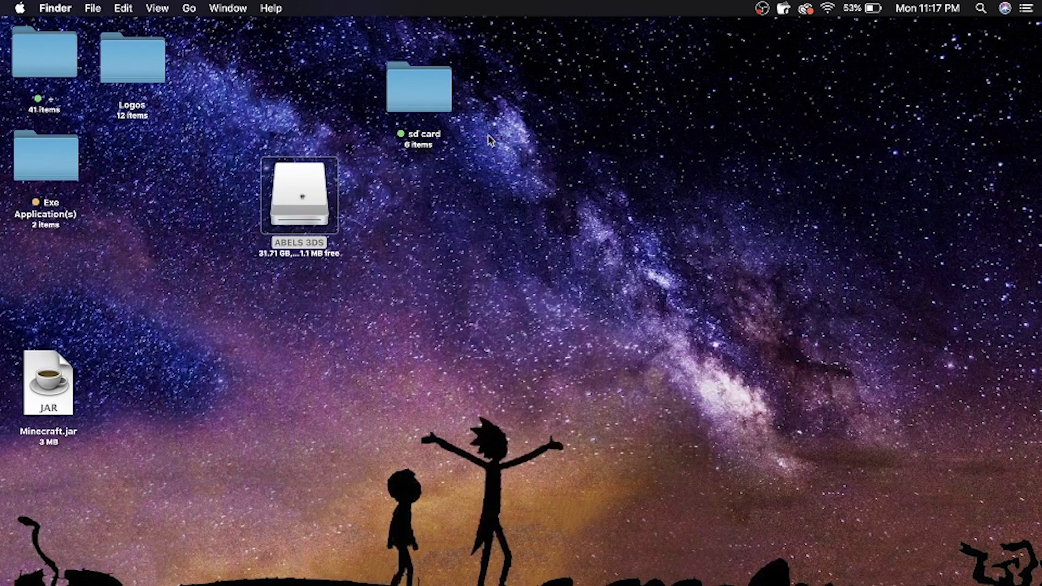
{"action": "left_click", "coordinate": [299, 194]}
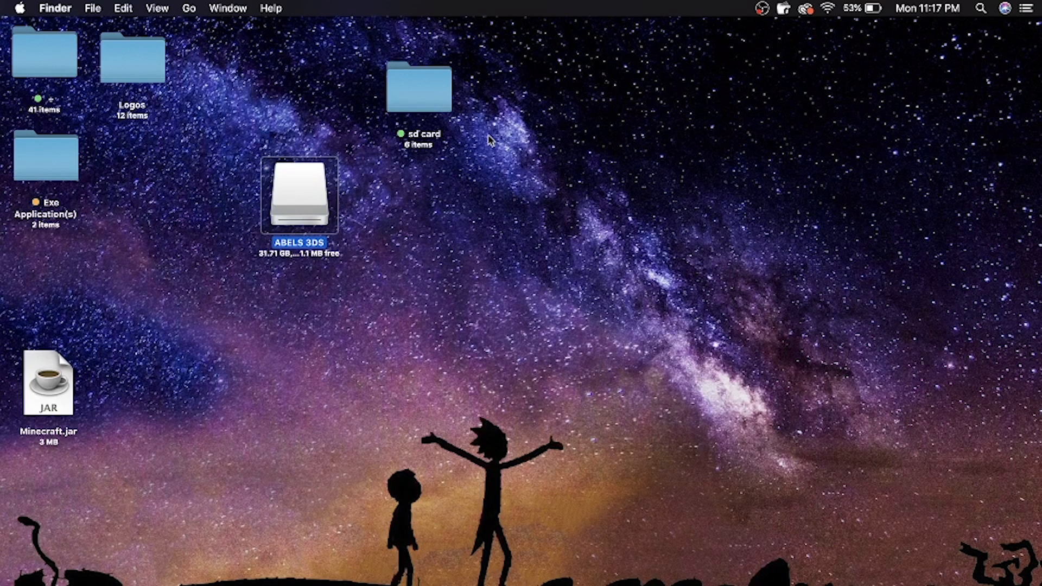
{"action": "mouse_move", "coordinate": [827, 530]}
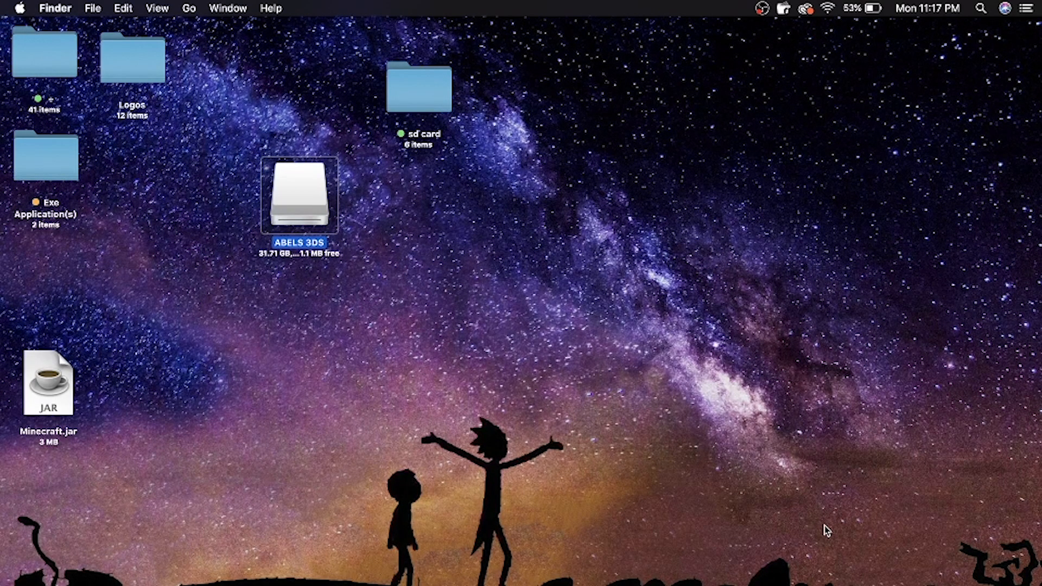